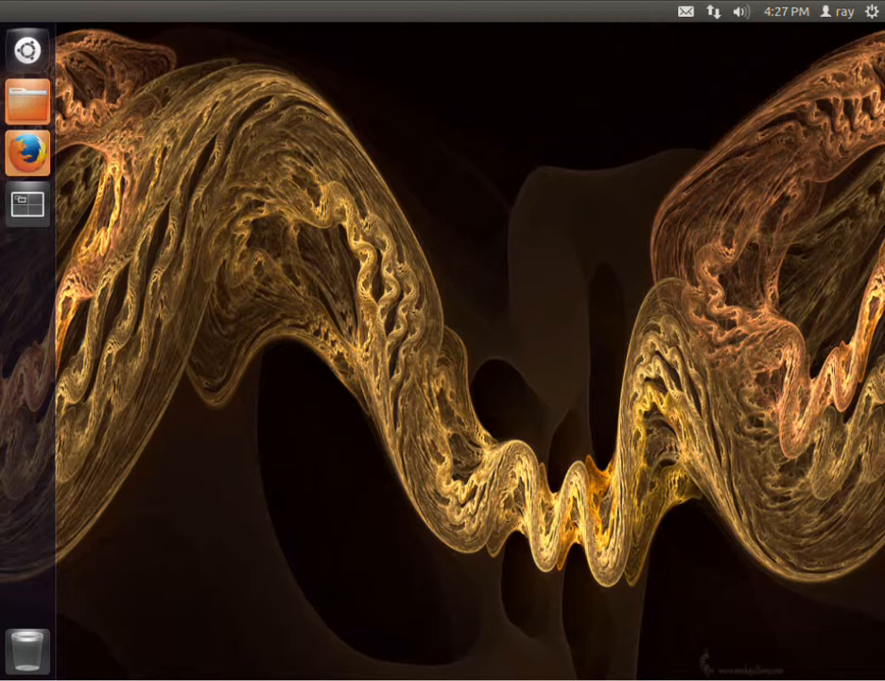
pyautogui.moveTo(10, 321)
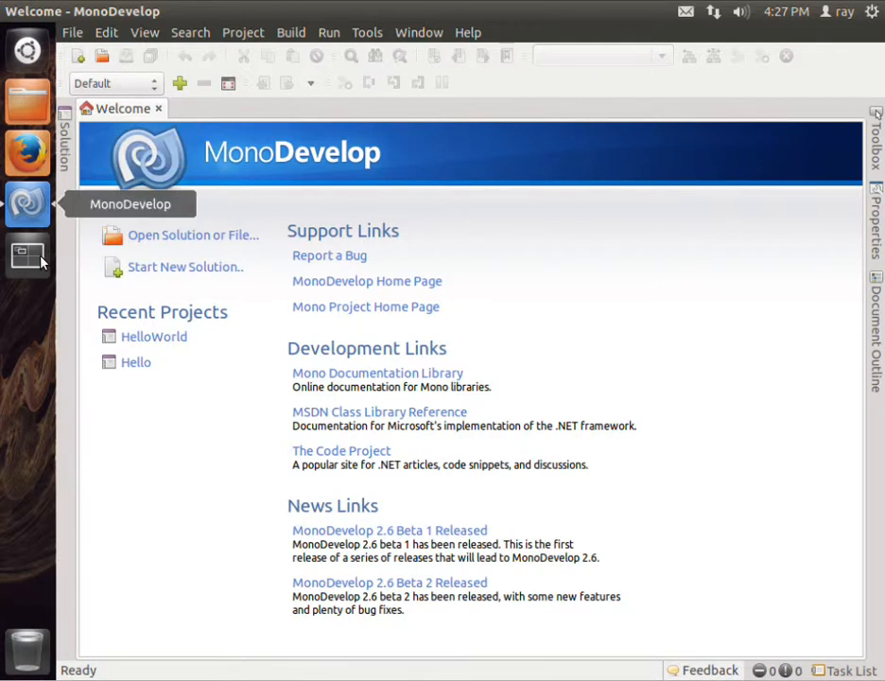
# Create a new C# console solution named CSharp101 with Unix Integration and GTK# Support off.
pyautogui.click(186, 267)
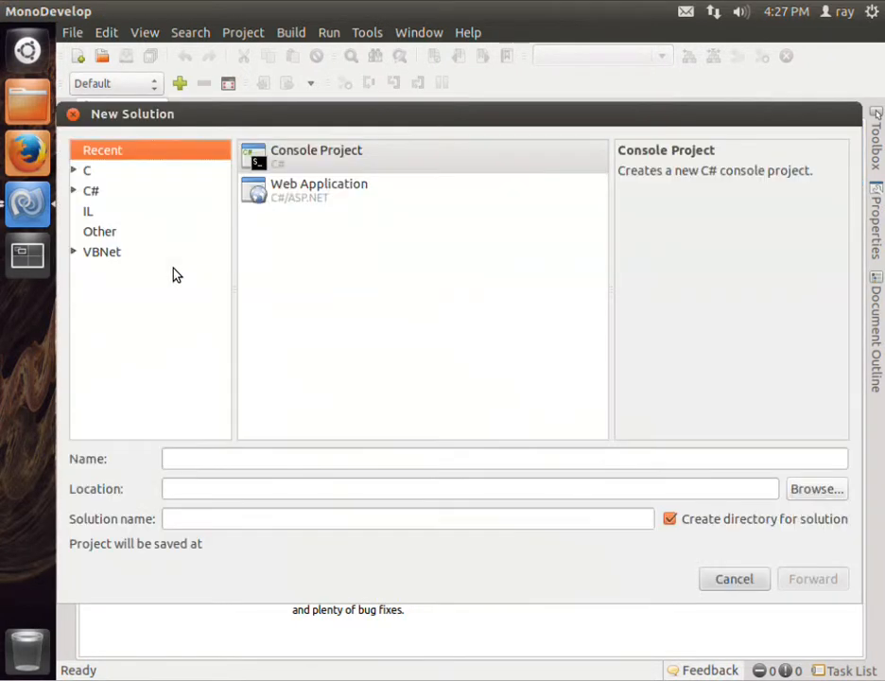
pyautogui.moveTo(358, 170)
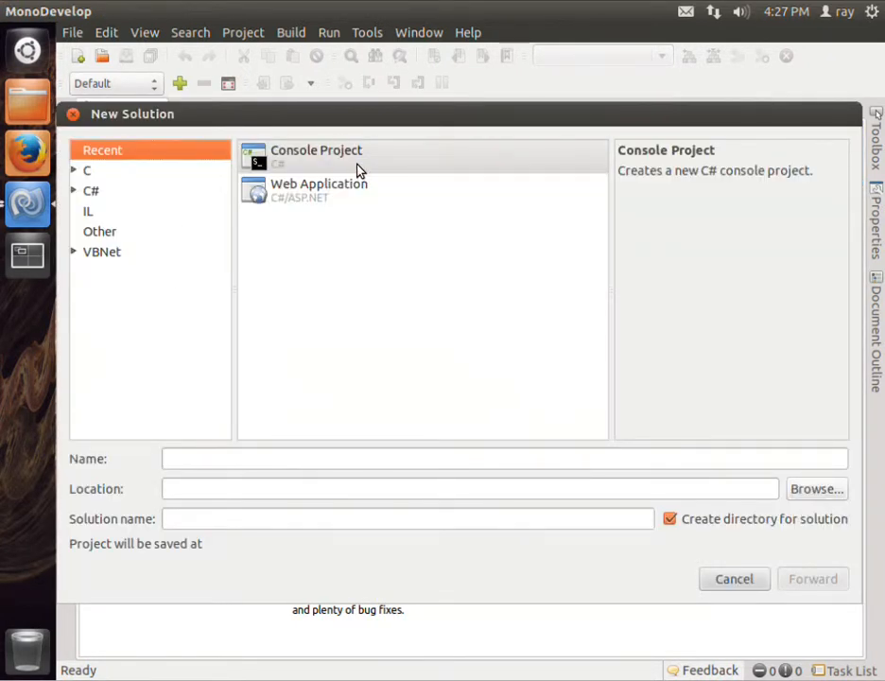
pyautogui.moveTo(310, 451)
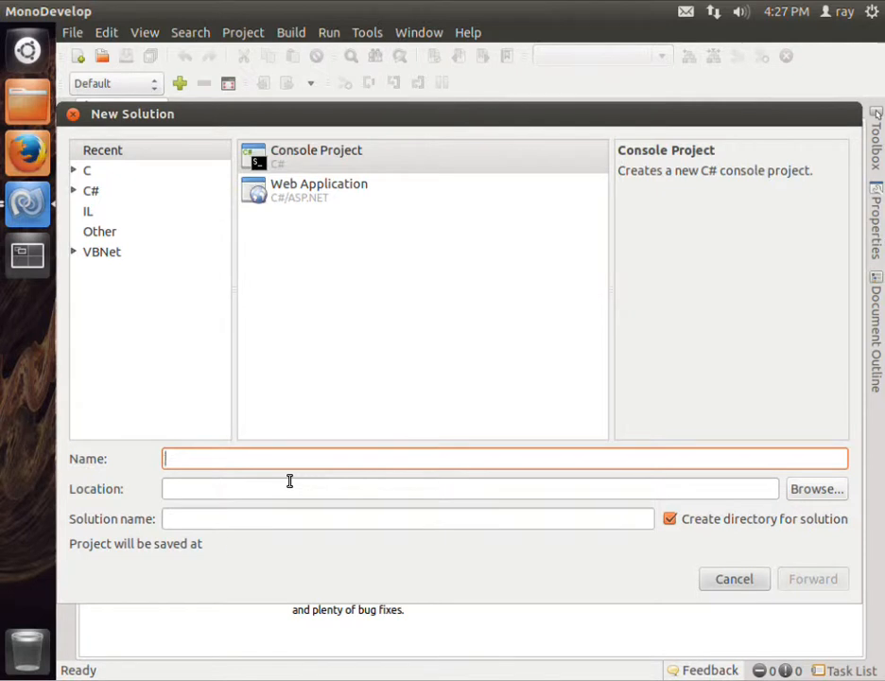
pyautogui.write('C')
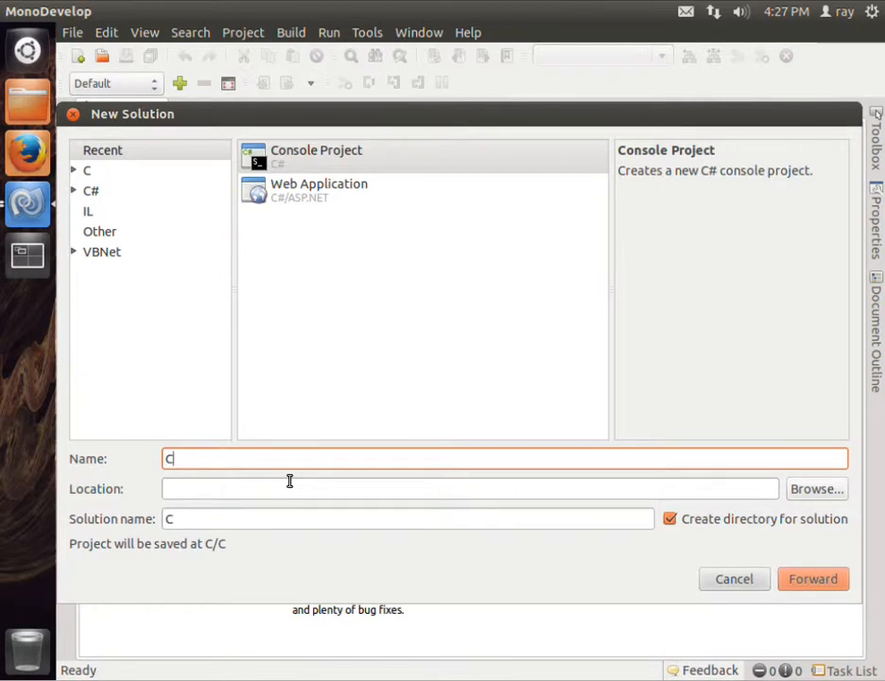
pyautogui.write('Sharp1')
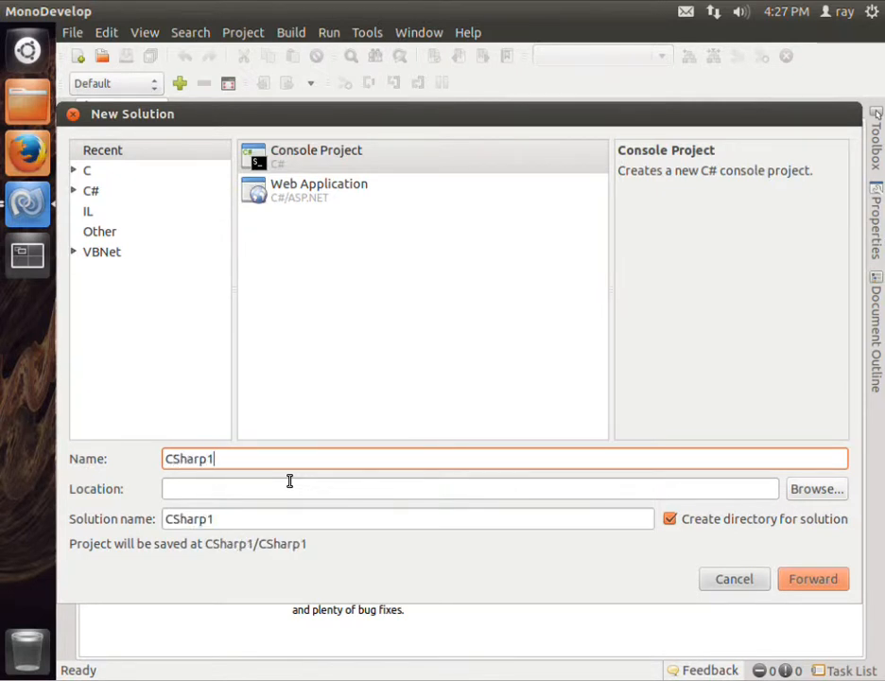
pyautogui.write('01')
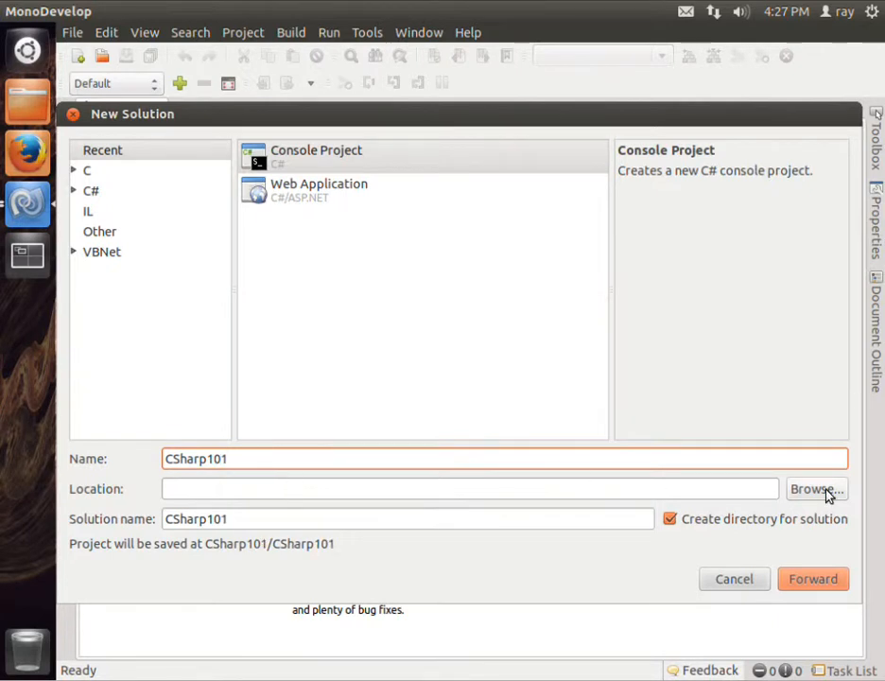
pyautogui.click(813, 489)
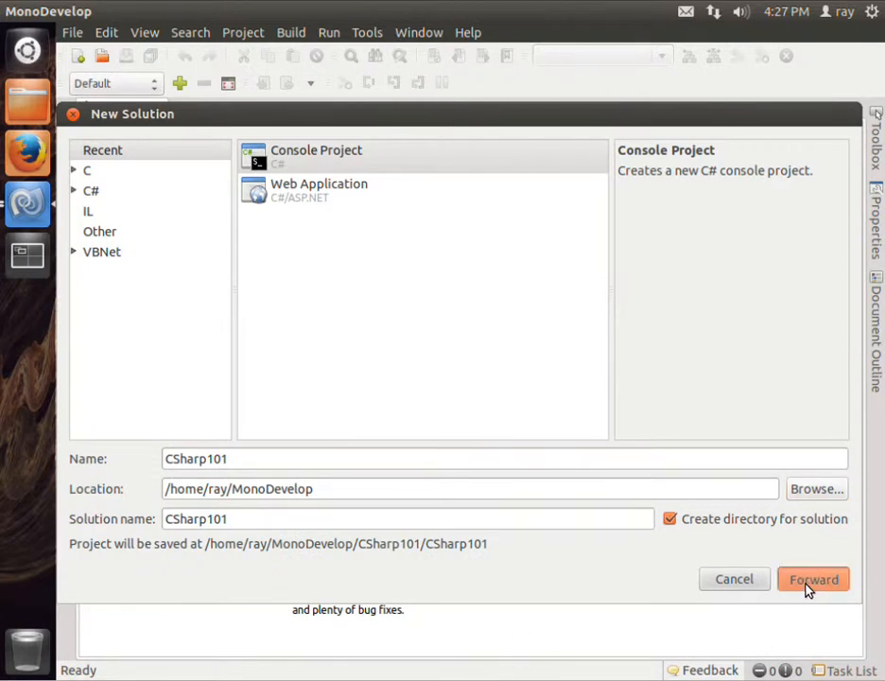
pyautogui.click(813, 579)
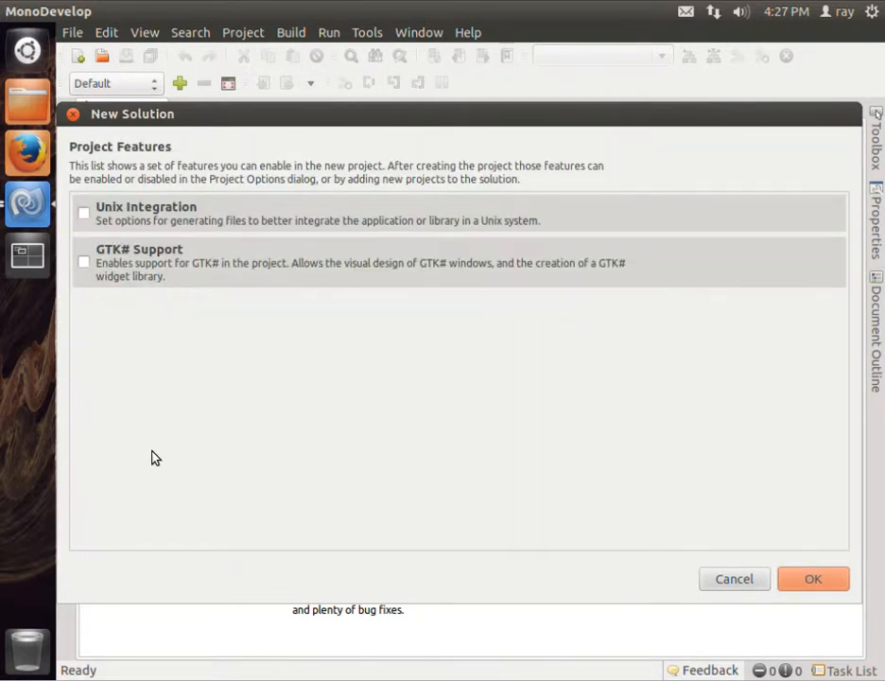
pyautogui.click(812, 579)
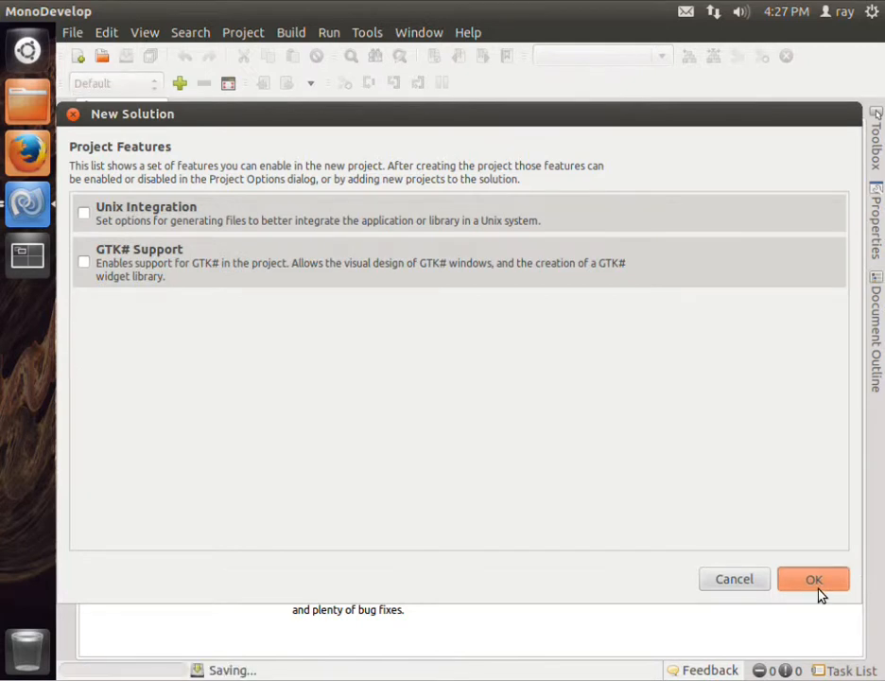
# Let the CSharp101 solution load, then open and close the Run menu.
pyautogui.click(813, 578)
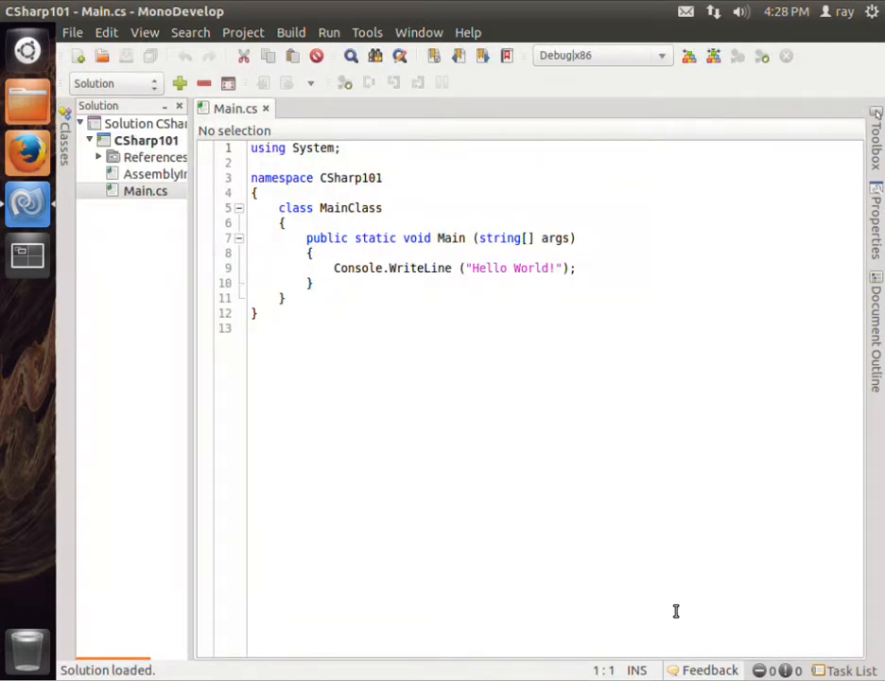
pyautogui.moveTo(488, 636)
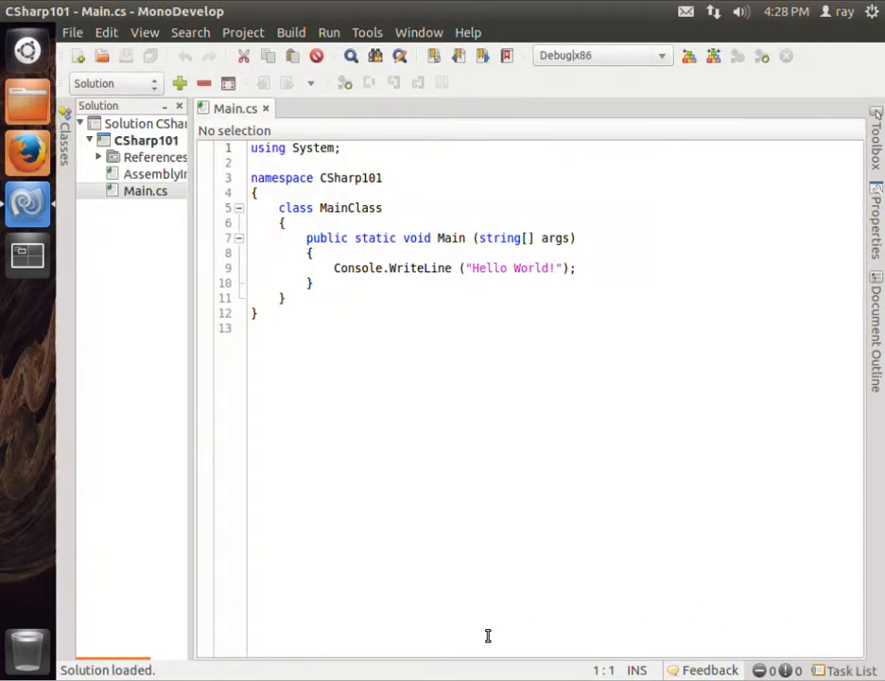
pyautogui.click(328, 32)
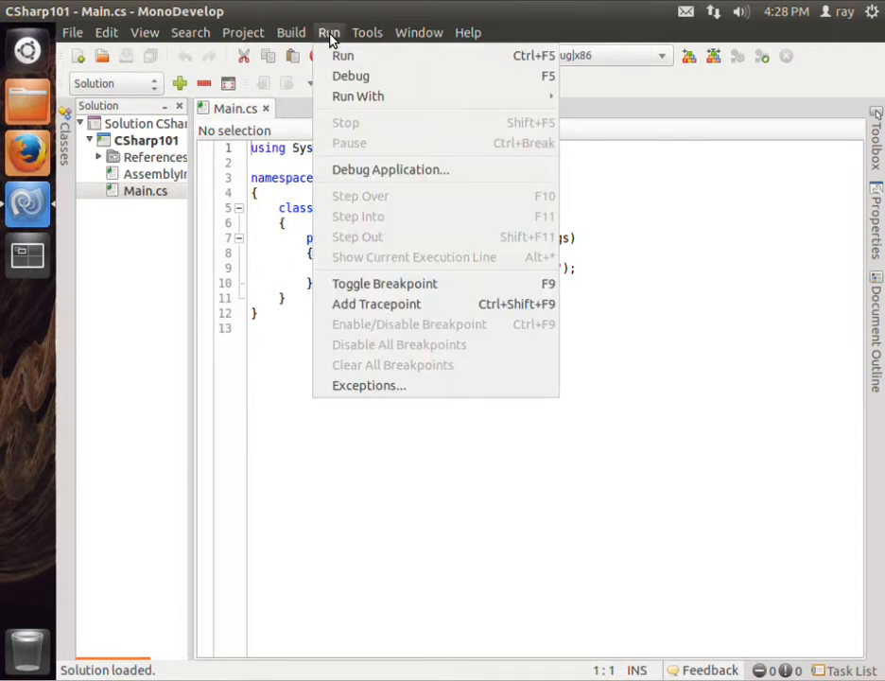
pyautogui.click(342, 55)
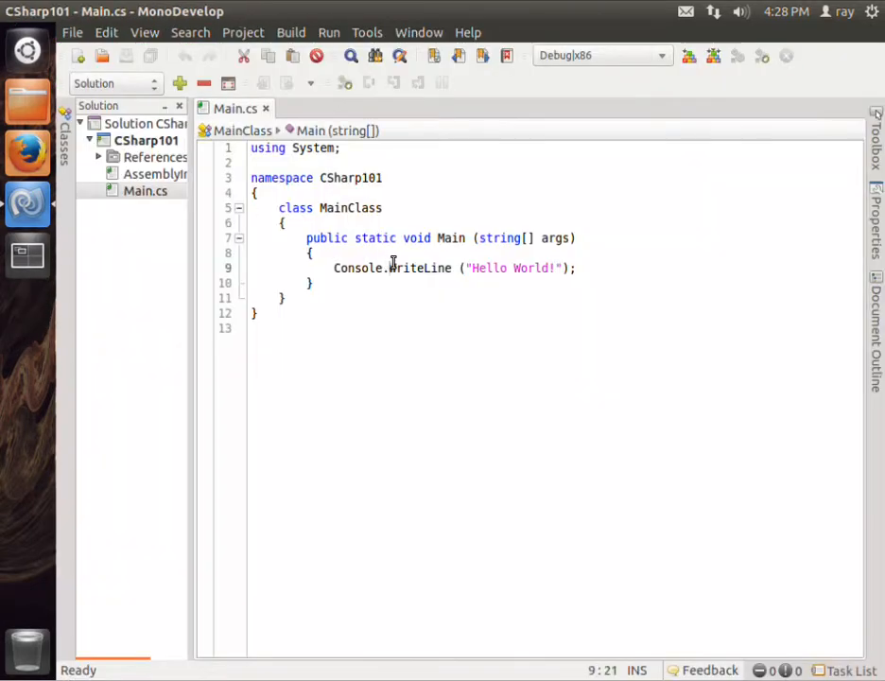
pyautogui.moveTo(26, 255)
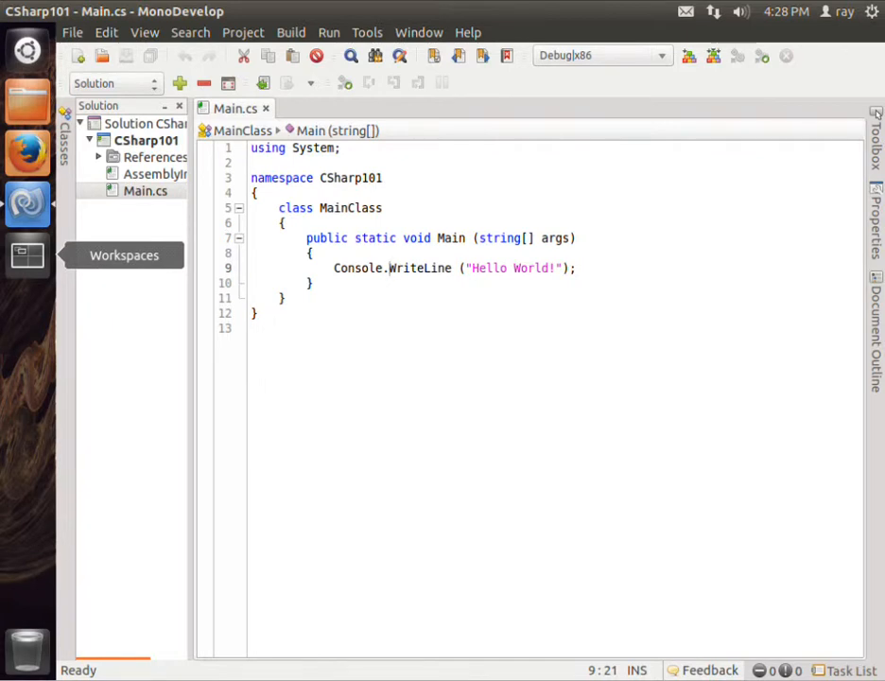
pyautogui.moveTo(298, 147)
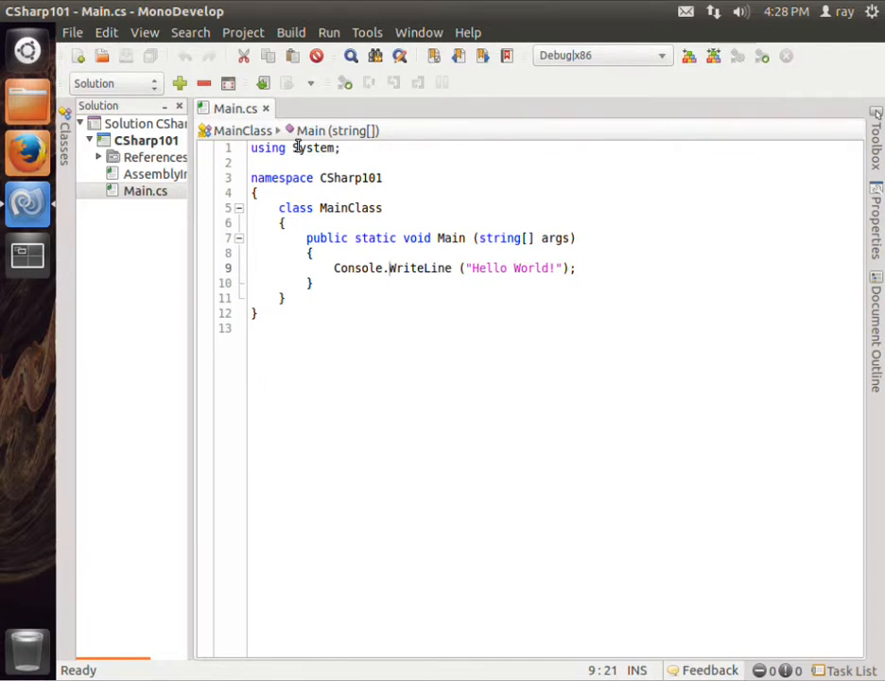
pyautogui.doubleClick(268, 148)
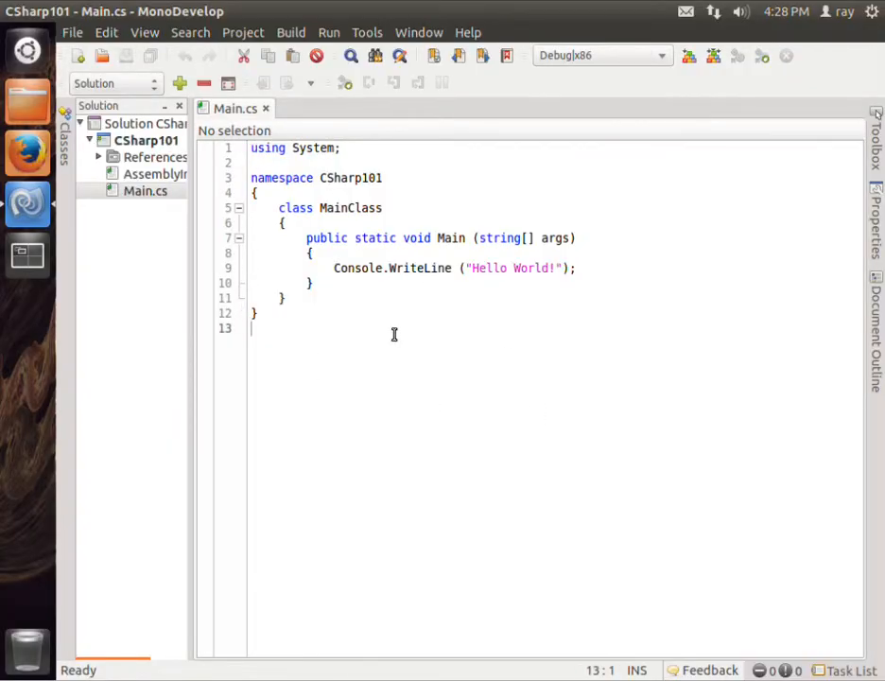
pyautogui.moveTo(561, 434)
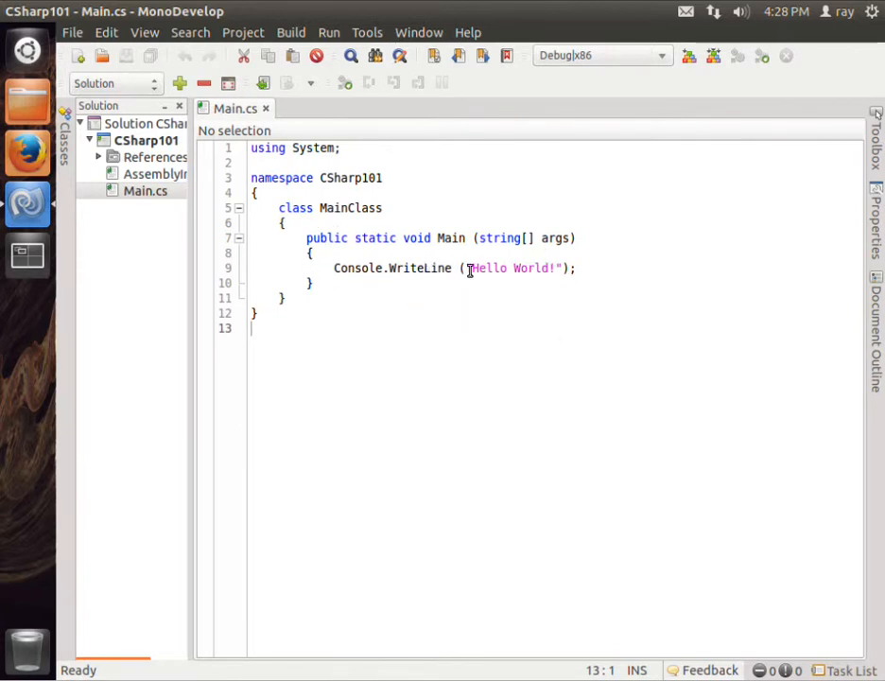
pyautogui.doubleClick(512, 268)
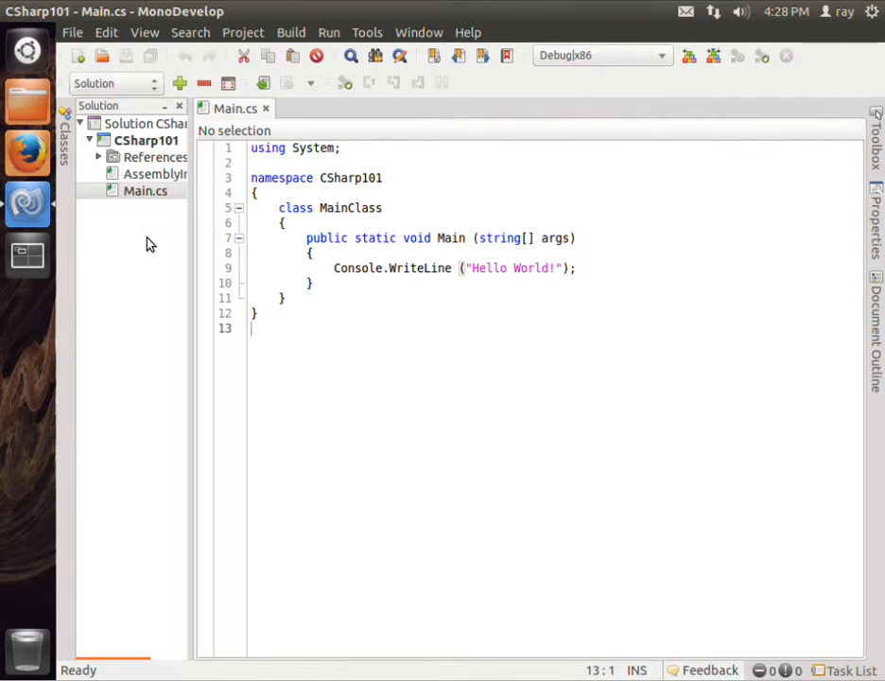
pyautogui.doubleClick(267, 147)
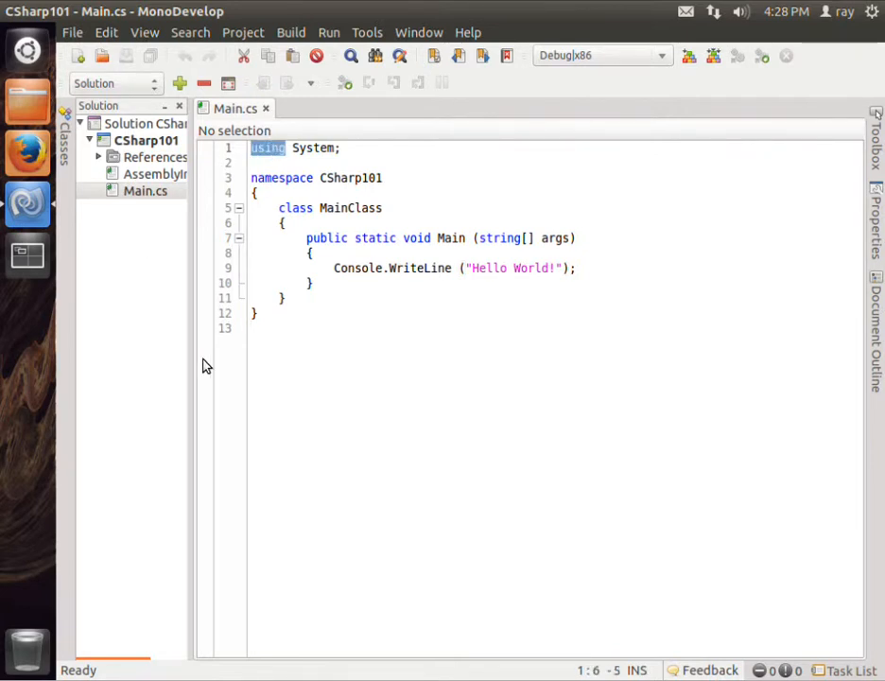
pyautogui.click(342, 148)
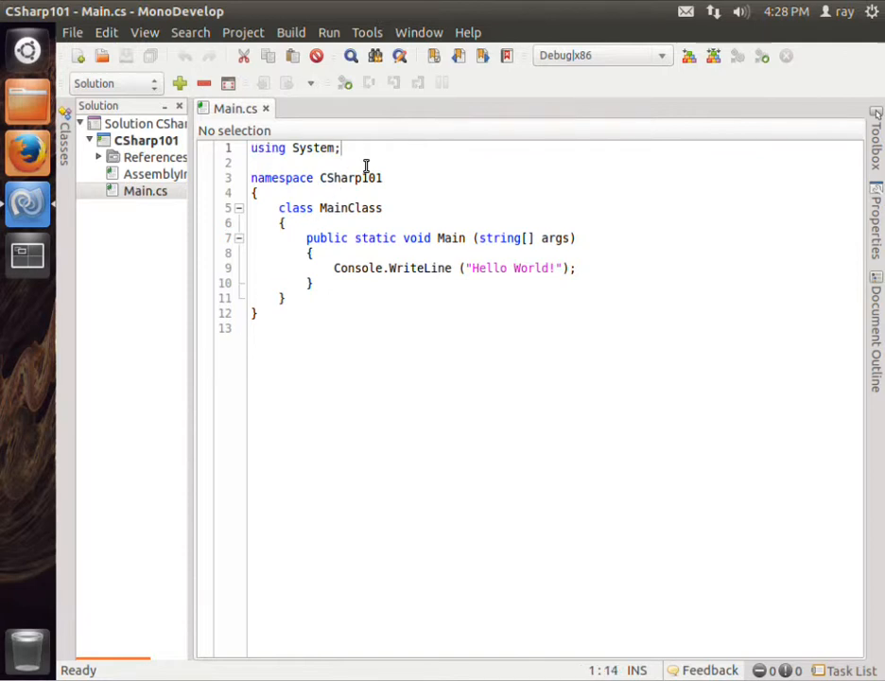
pyautogui.doubleClick(313, 148)
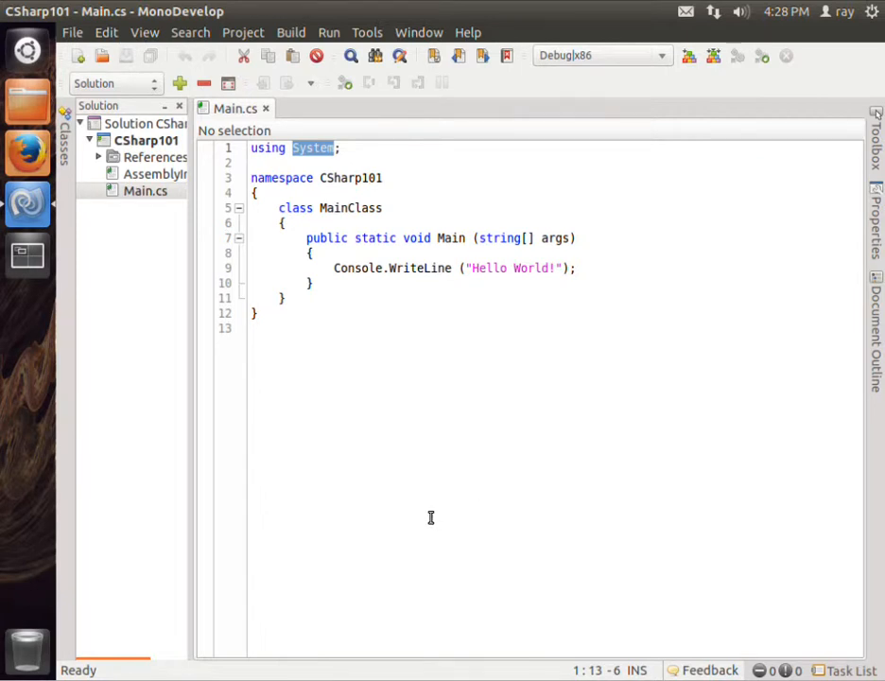
pyautogui.click(382, 177)
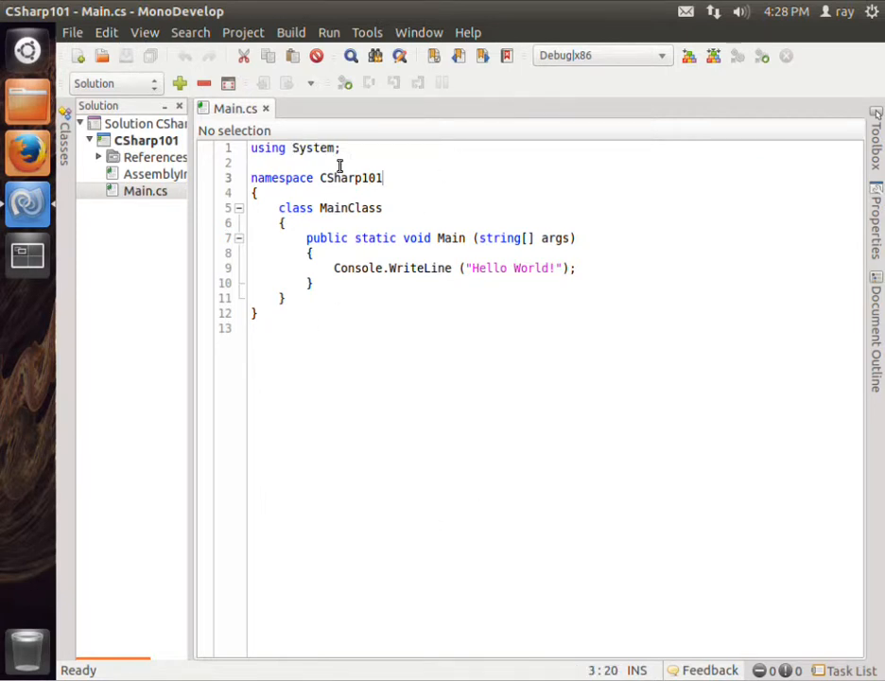
pyautogui.doubleClick(358, 268)
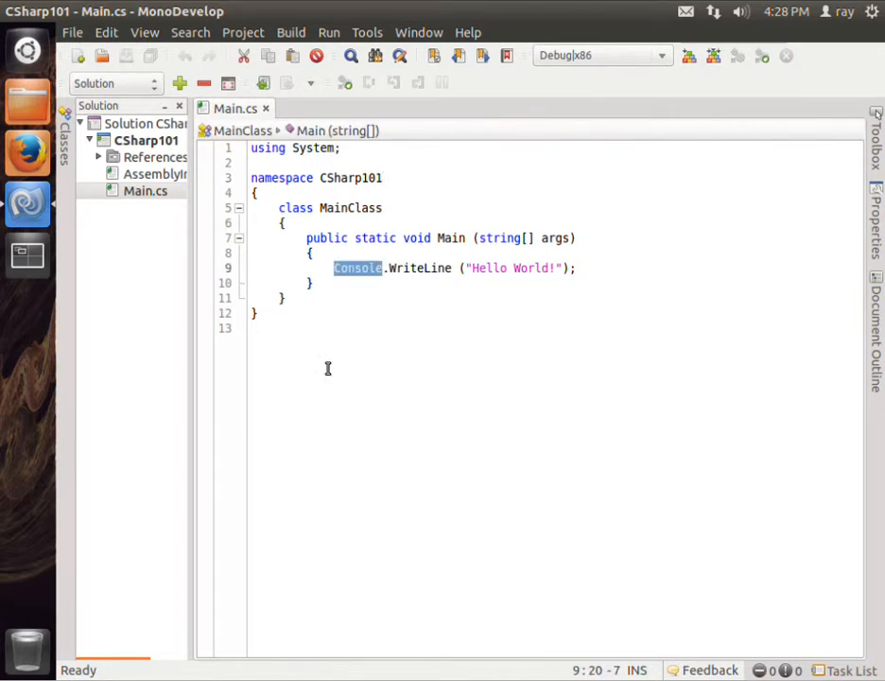
pyautogui.moveTo(354, 358)
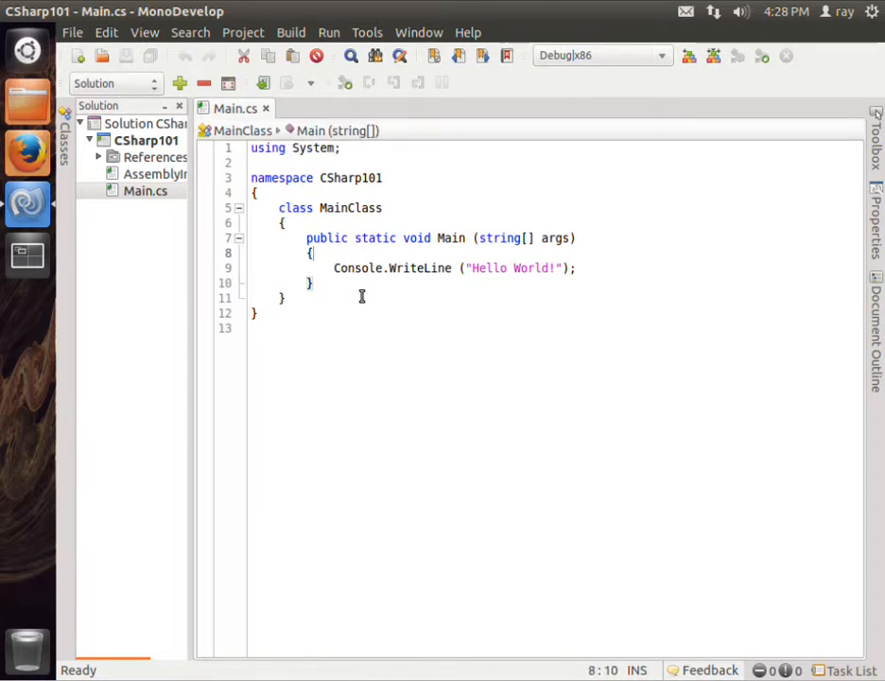
# Type a trial System.Console.WriteLine(""); line in Main, then select it for removal.
pyautogui.write('System.C')
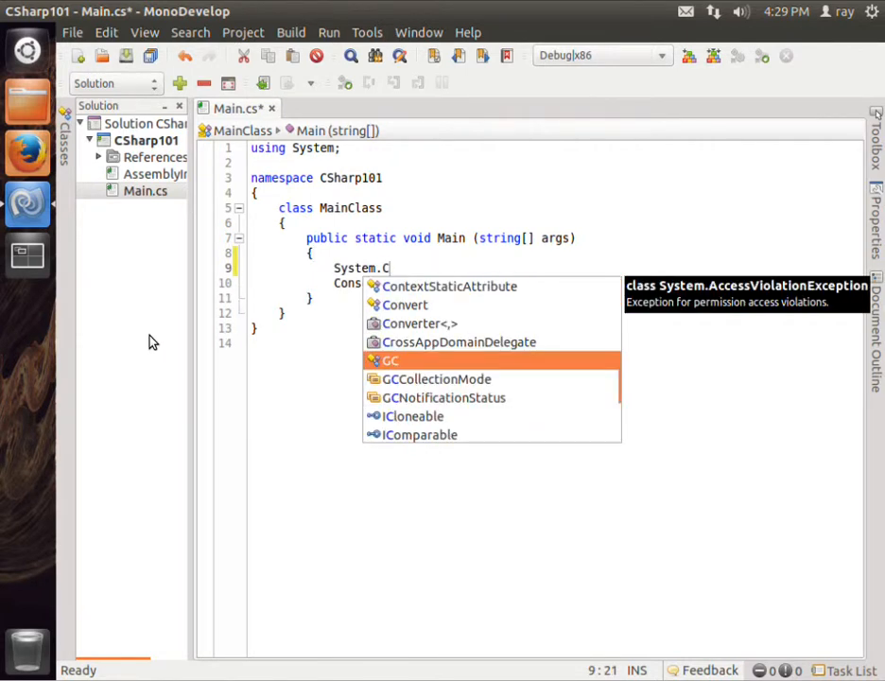
pyautogui.write('onsole.WriteLine(')
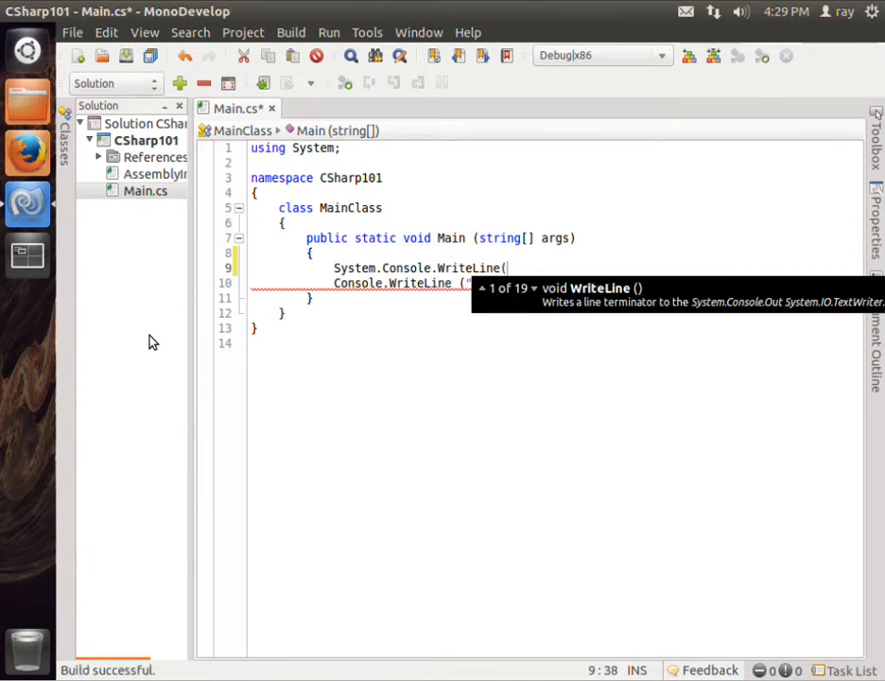
pyautogui.write('"");')
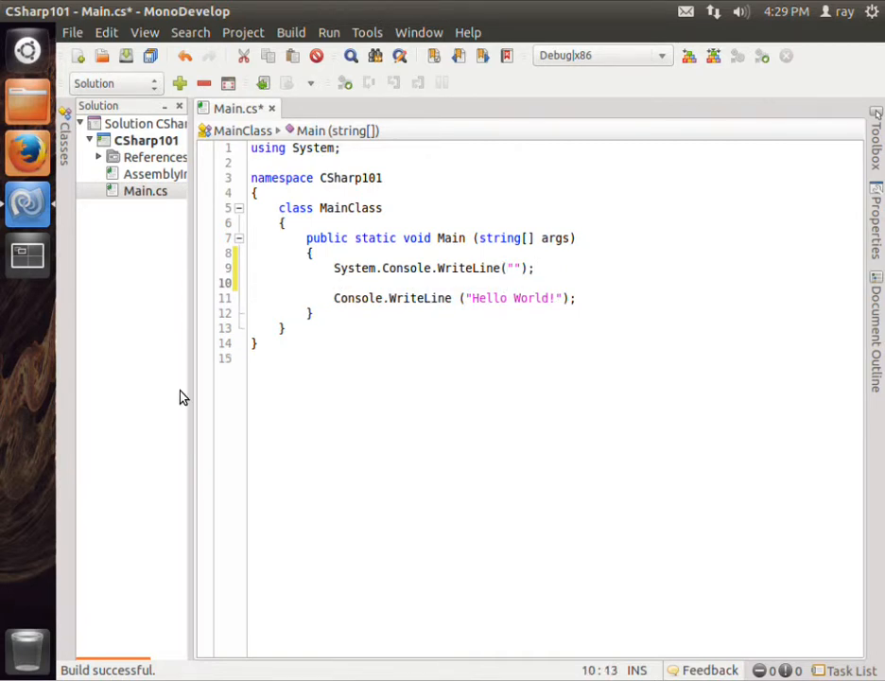
pyautogui.click(334, 298)
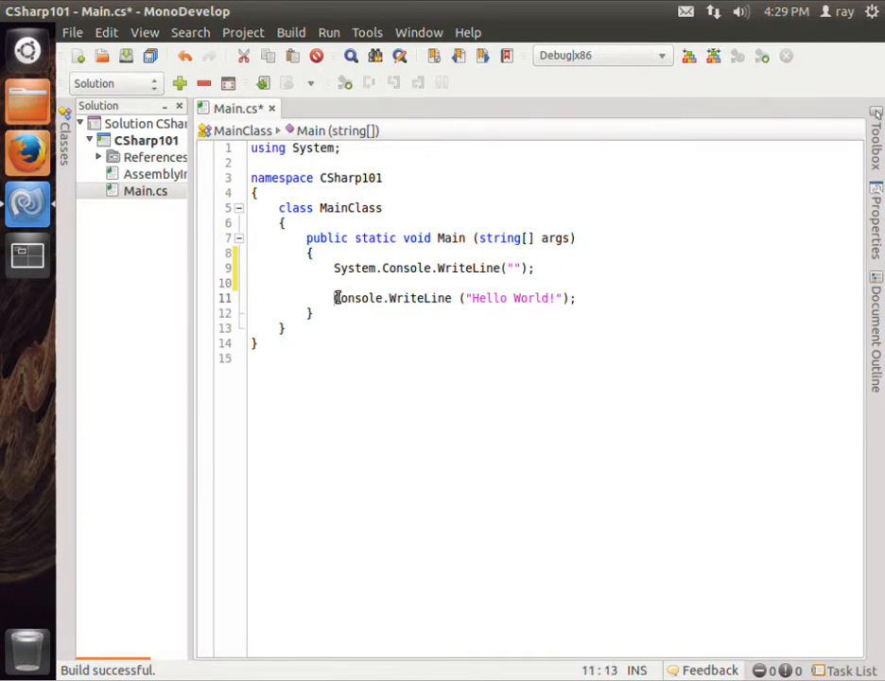
pyautogui.moveTo(334, 298); pyautogui.dragTo(576, 297)
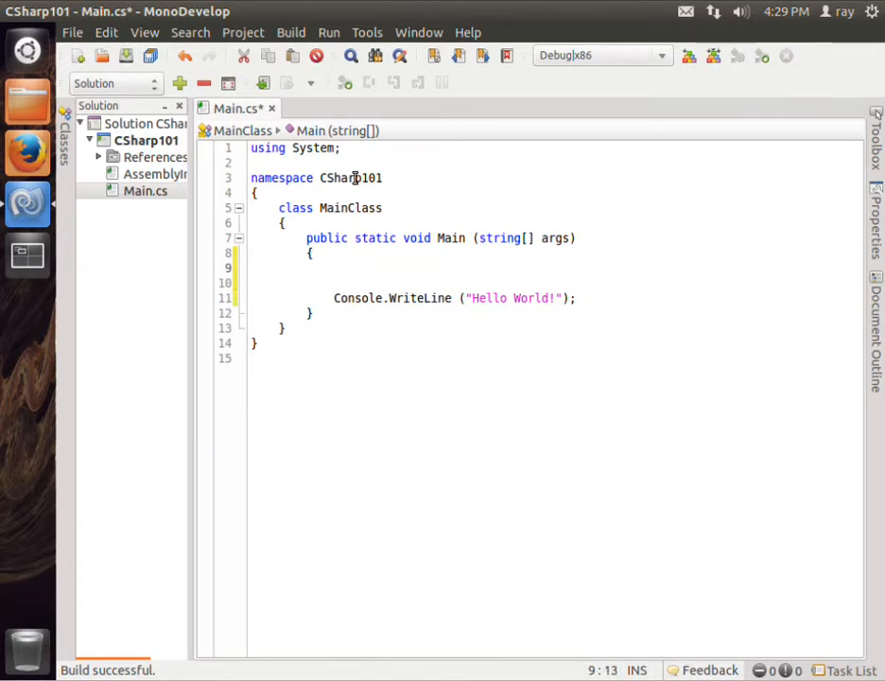
pyautogui.doubleClick(268, 178)
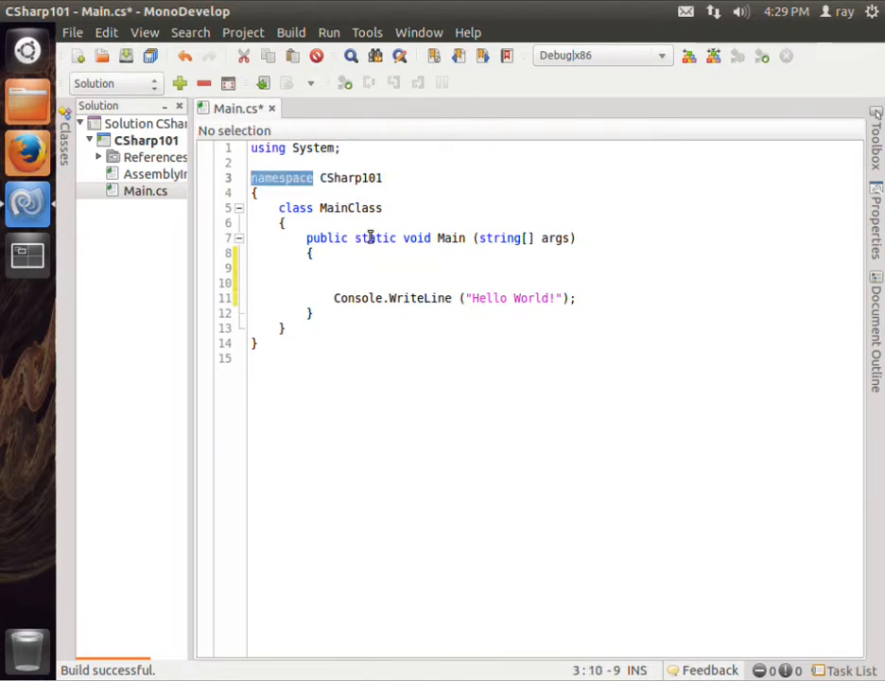
pyautogui.moveTo(383, 240)
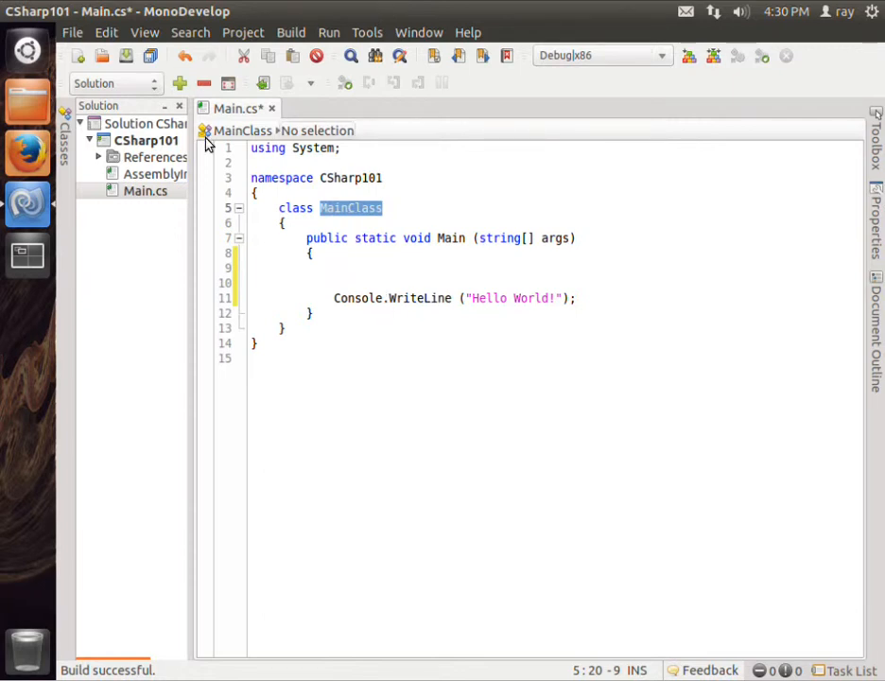
pyautogui.moveTo(159, 197)
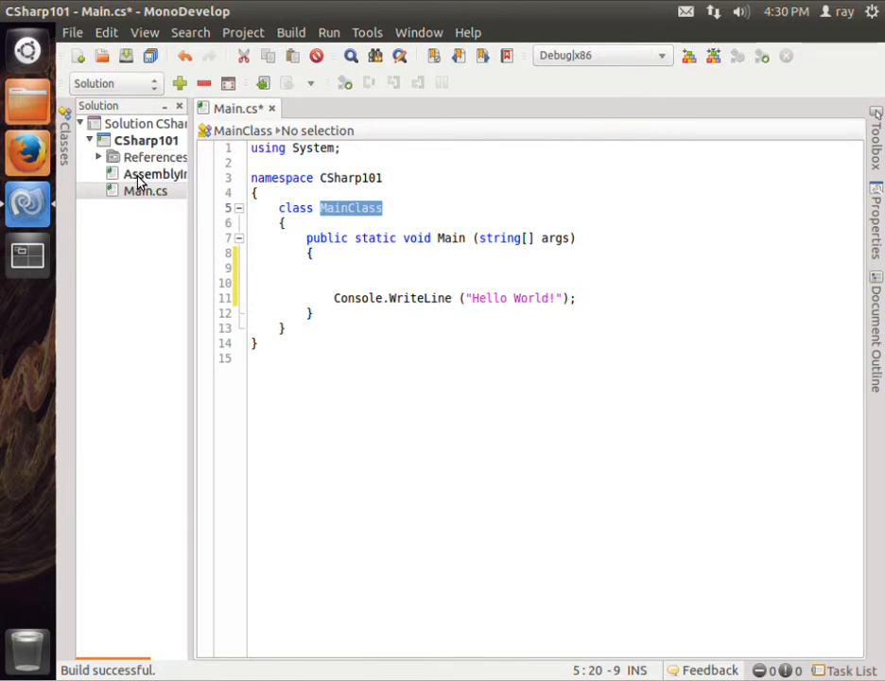
pyautogui.click(145, 190)
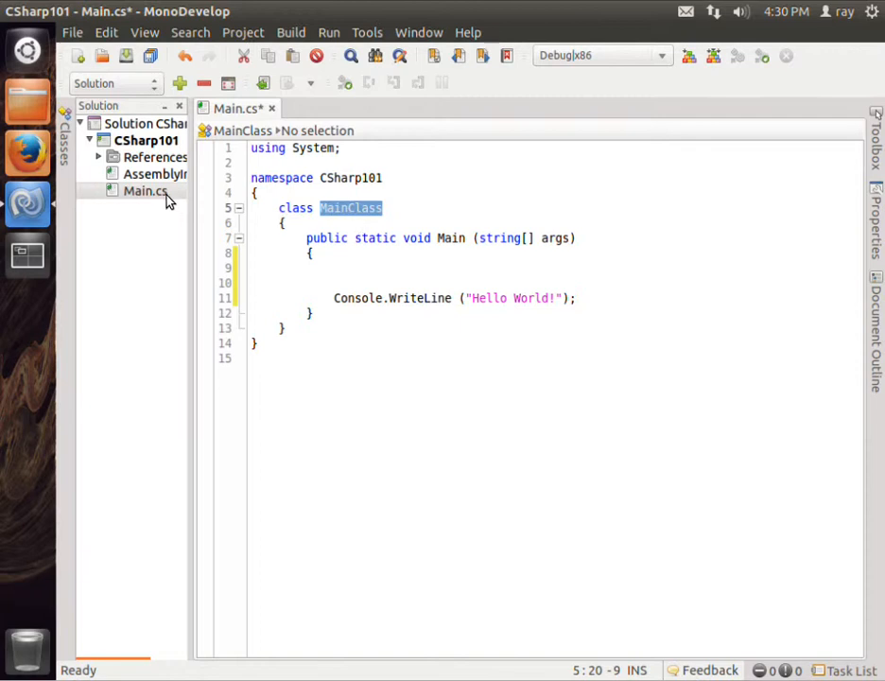
pyautogui.moveTo(137, 198)
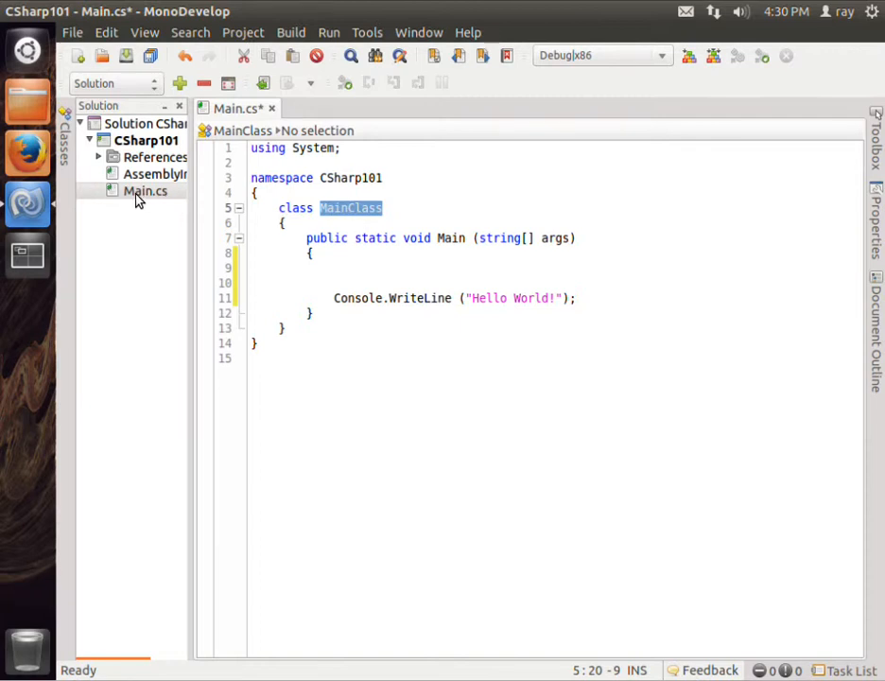
pyautogui.click(144, 191)
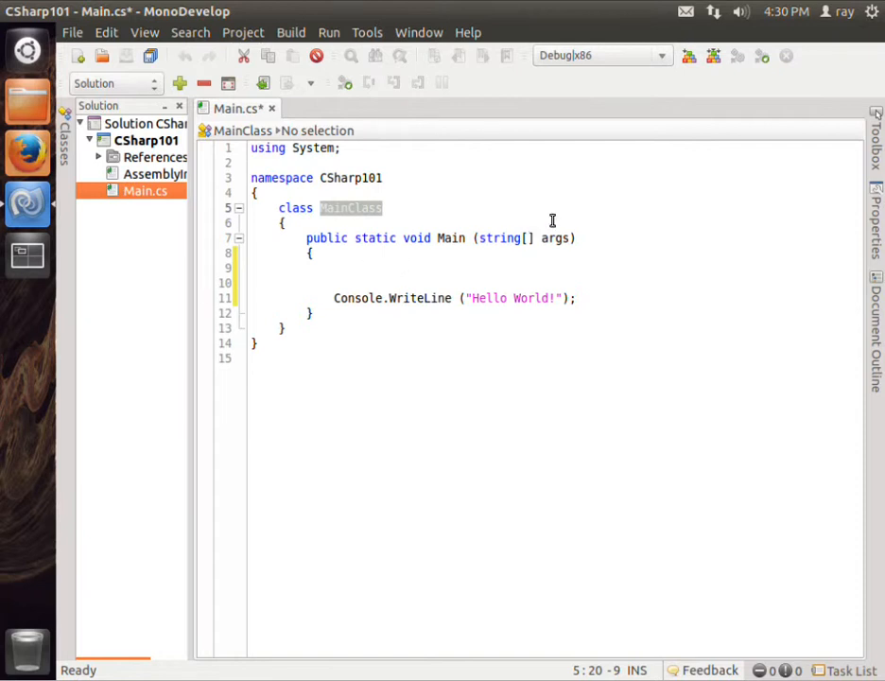
pyautogui.moveTo(366, 216)
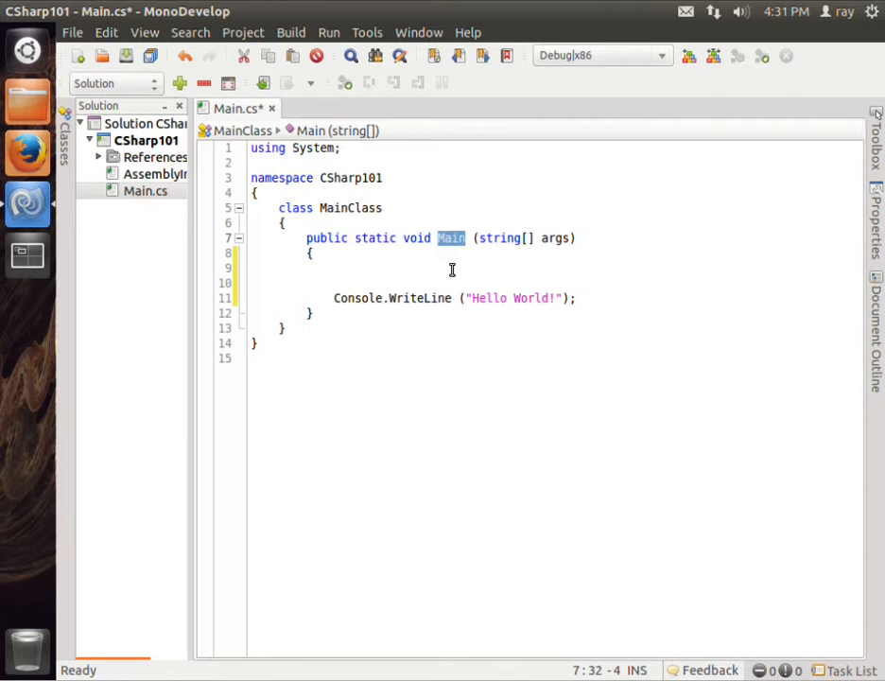
pyautogui.moveTo(518, 332)
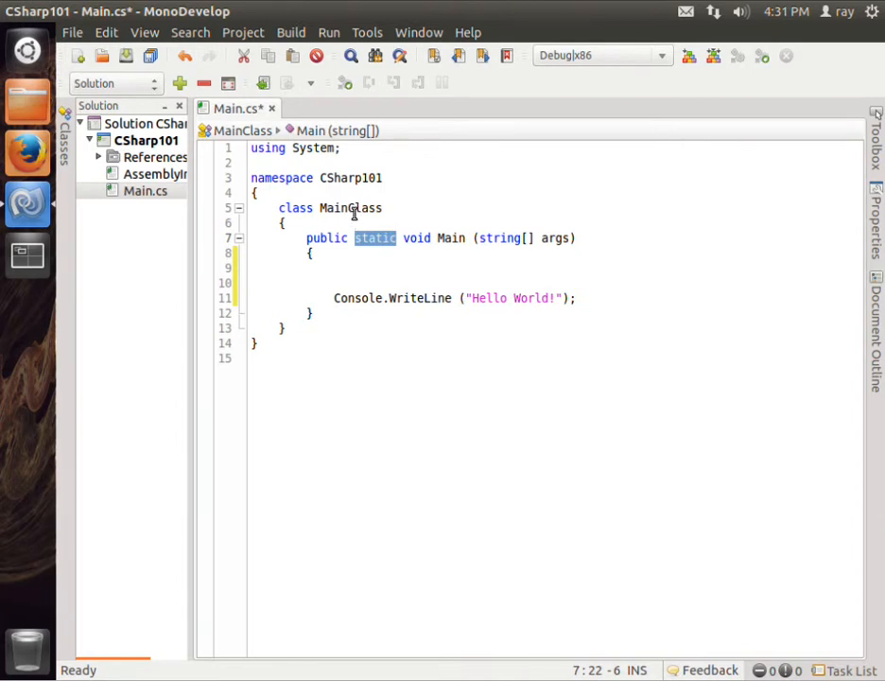
pyautogui.doubleClick(351, 207)
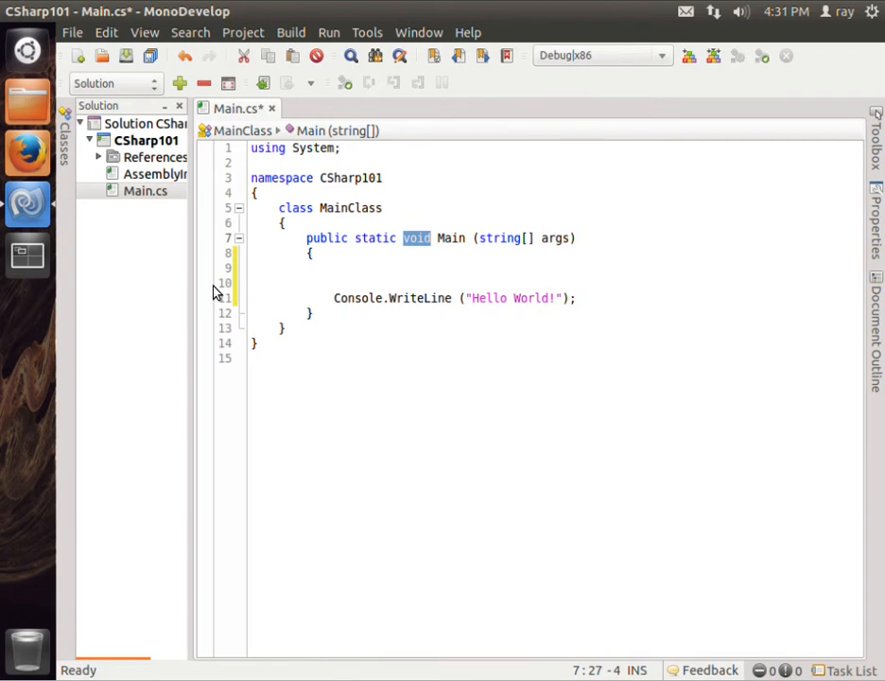
pyautogui.click(333, 297)
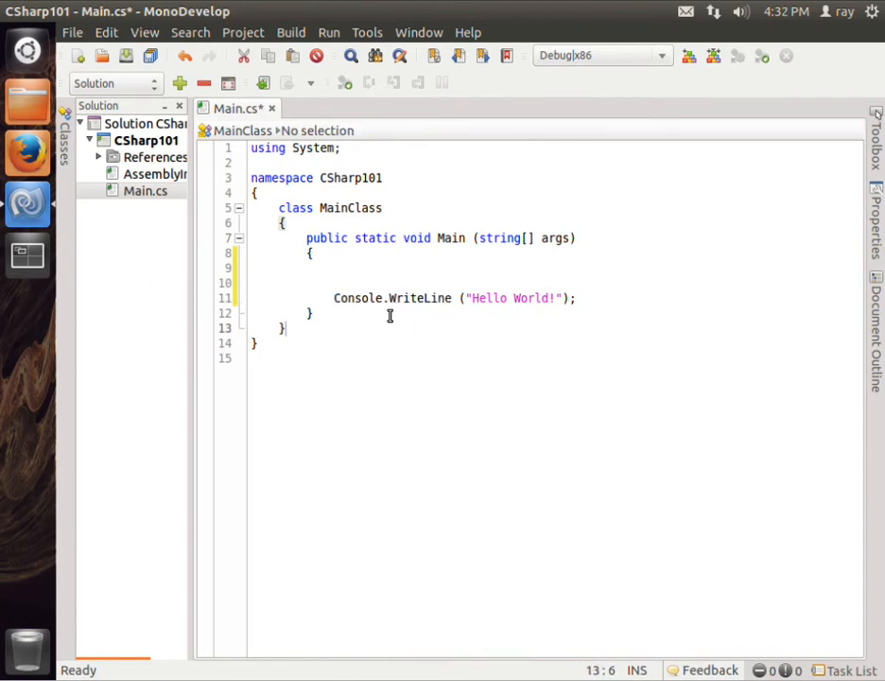
pyautogui.doubleClick(420, 298)
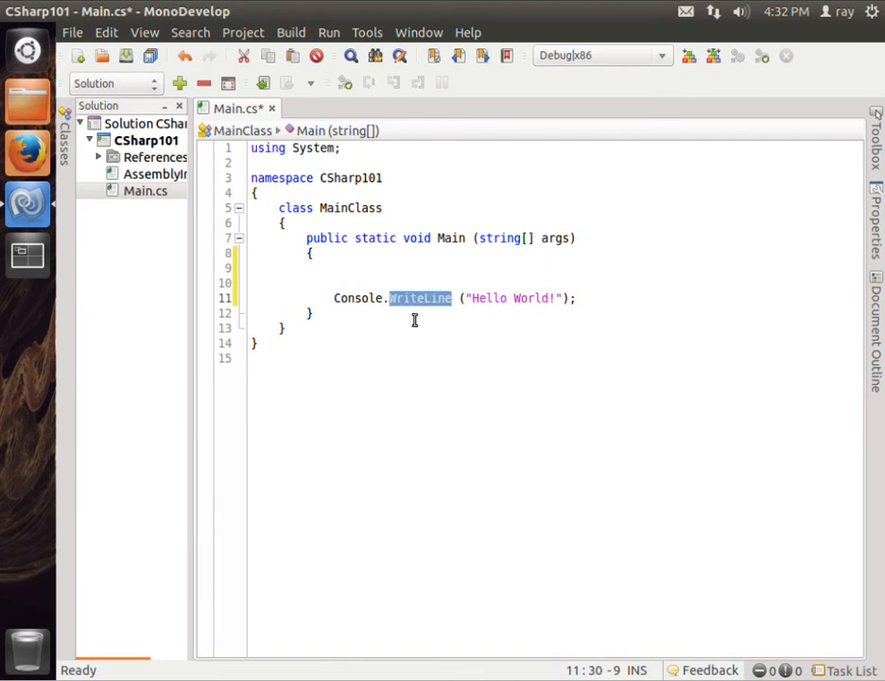
pyautogui.moveTo(557, 348)
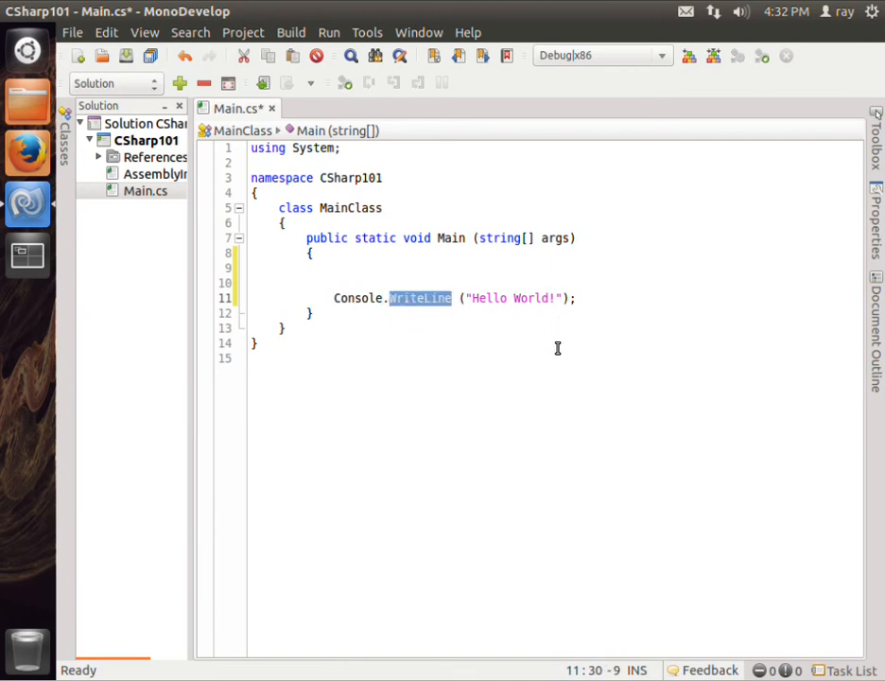
pyautogui.moveTo(555, 357)
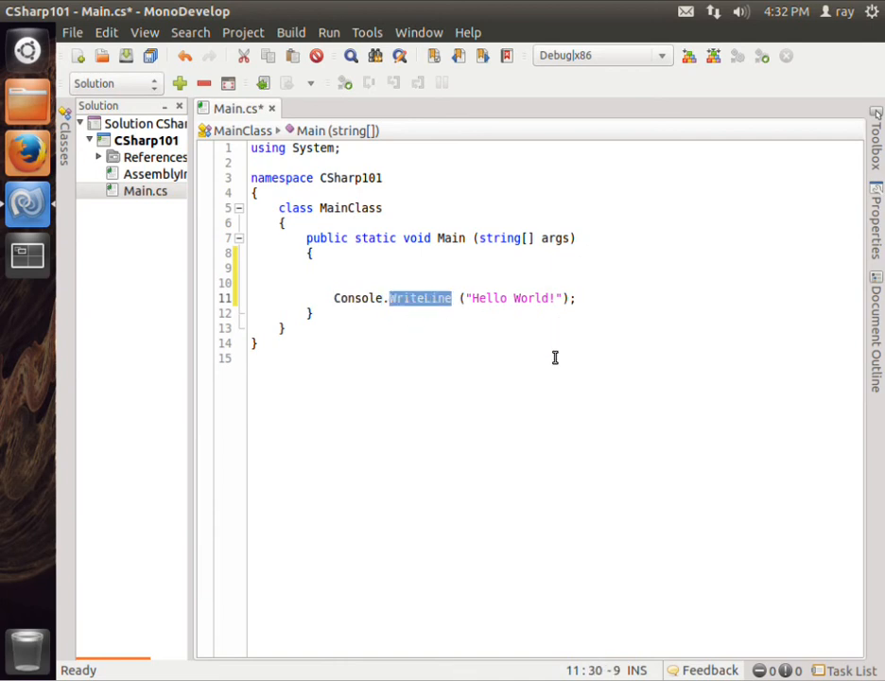